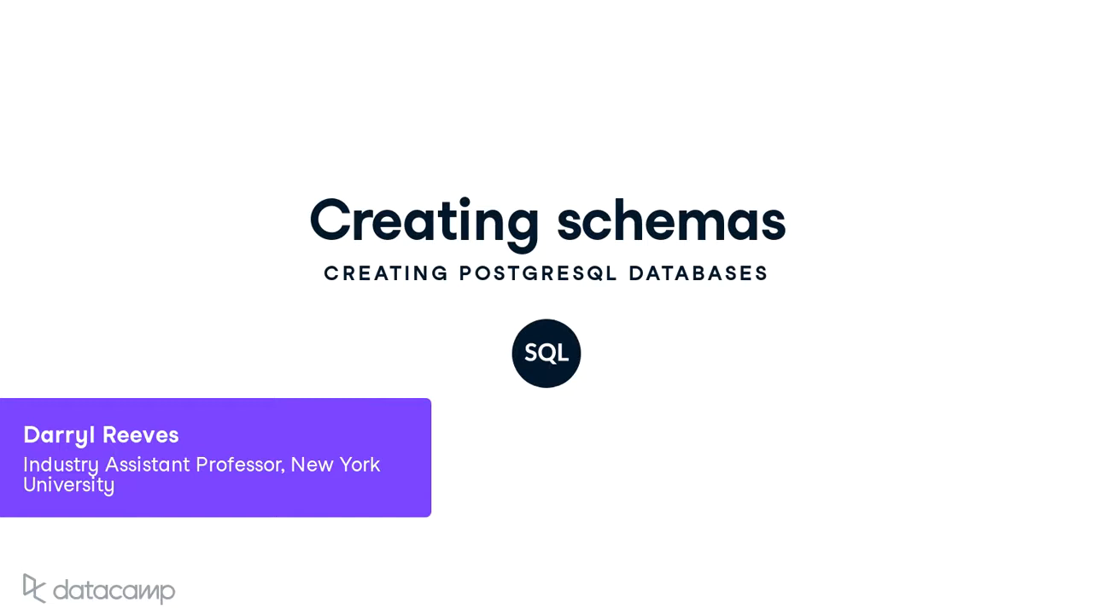
Step: Advance from the title slide to the 'Schema uses' slide on separate user environments
key("Right")
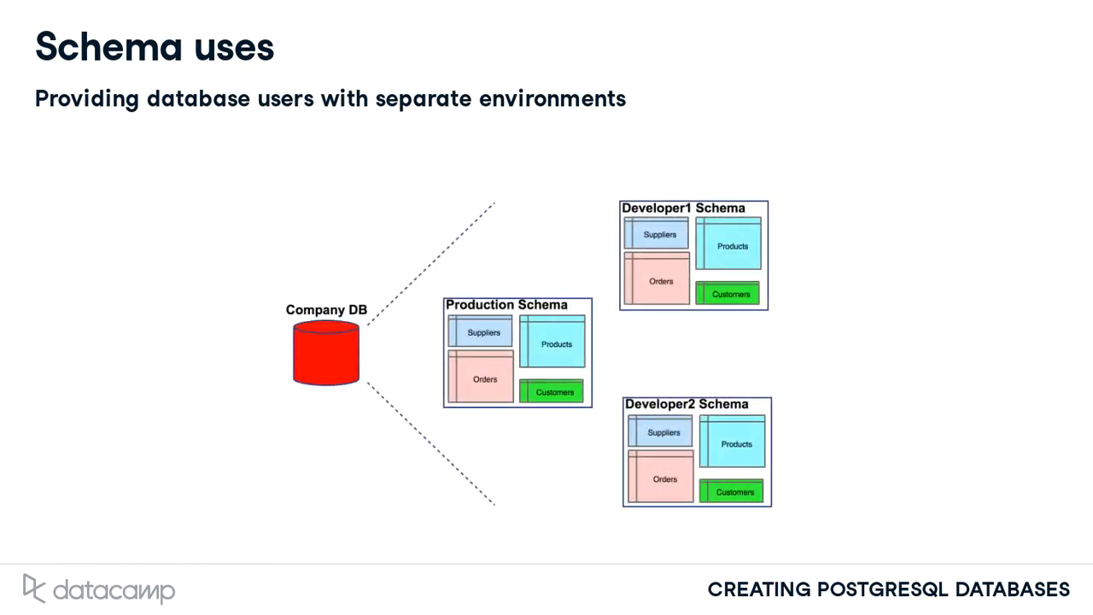
Step: Advance through the object-grouping slide (equipment, energy, services) to 'The default schema' slide
key("Right")
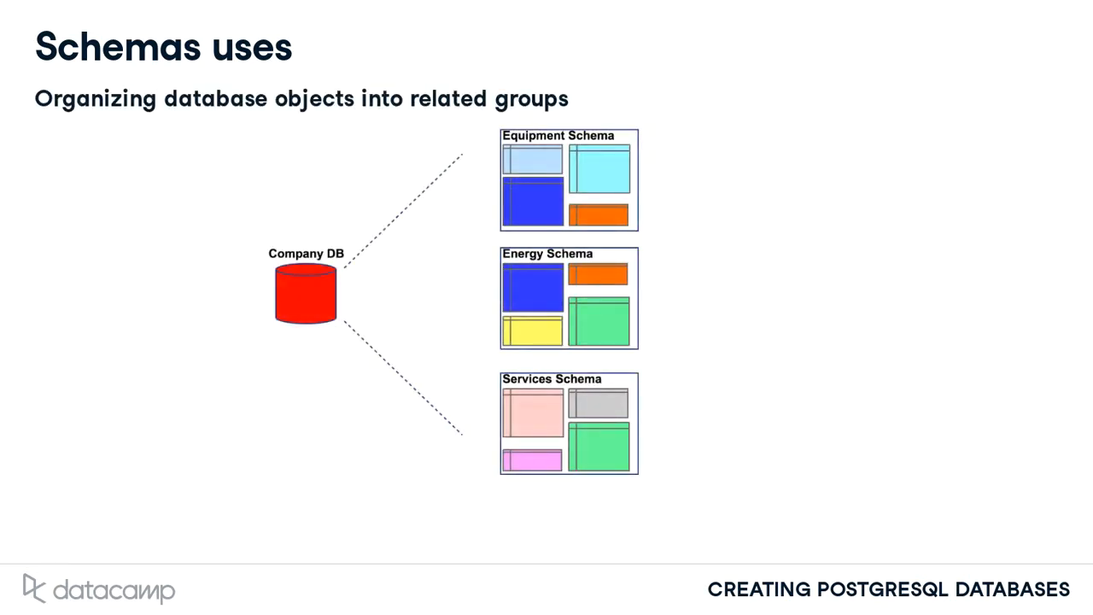
key("Right")
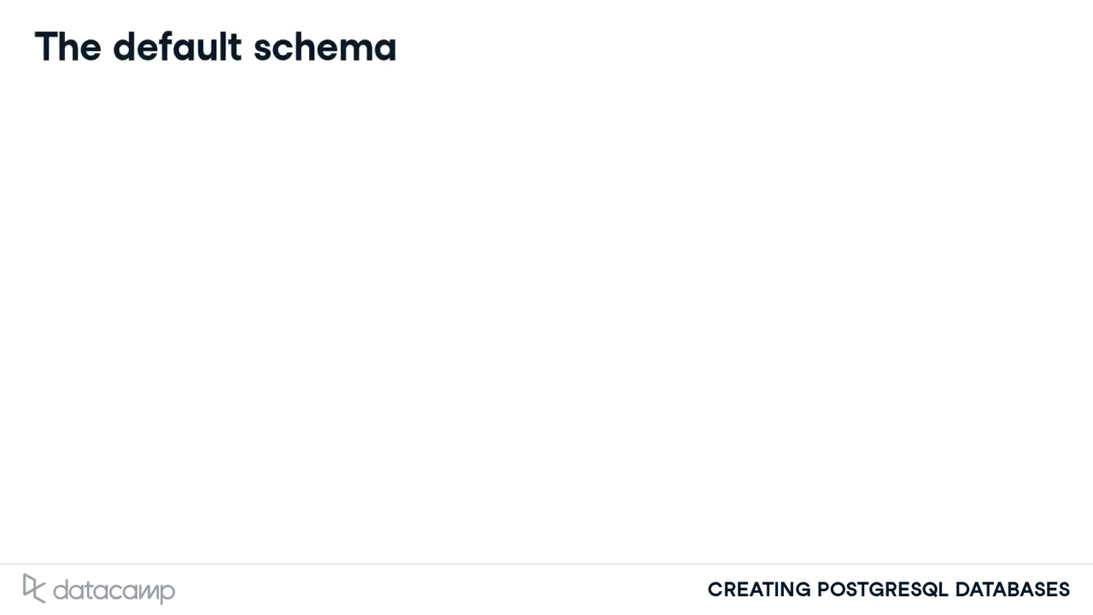